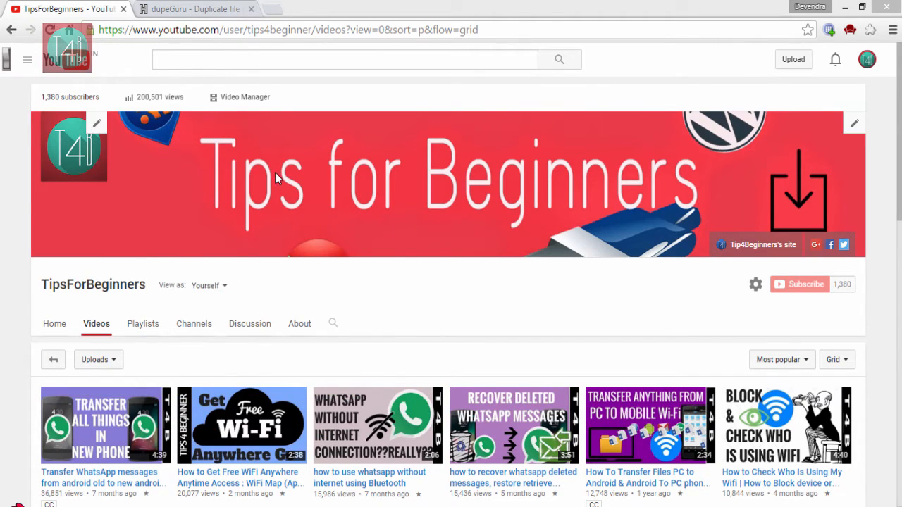
pyautogui.moveTo(158, 97)
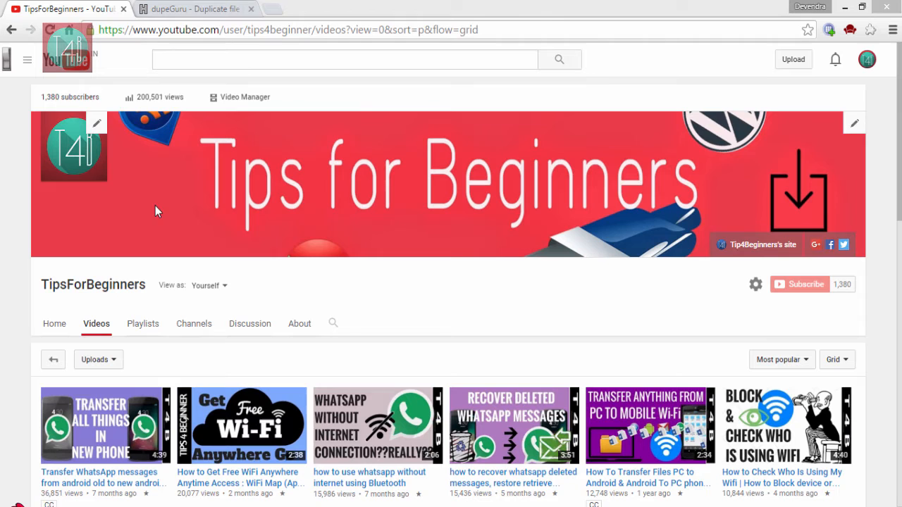
pyautogui.moveTo(289, 432)
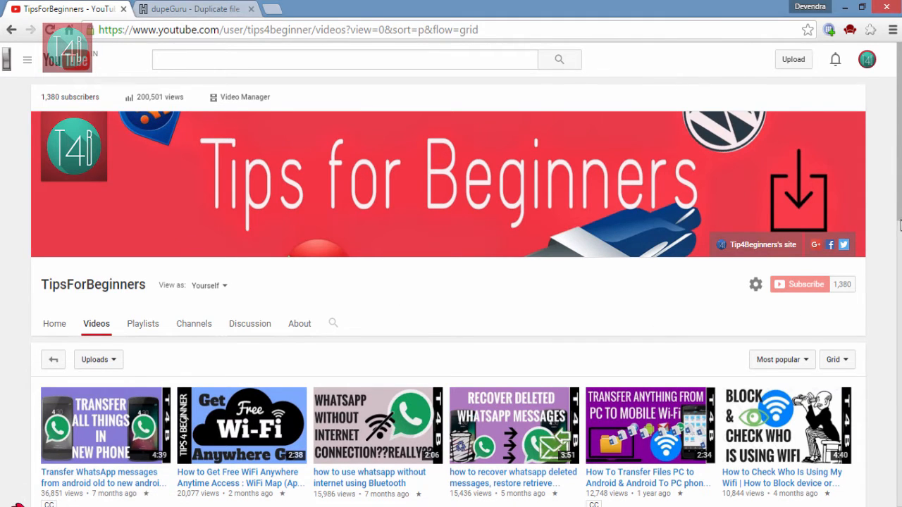
# Step: Switch from the YouTube channel page to the dupeGuru download page tab
pyautogui.scroll(-3)
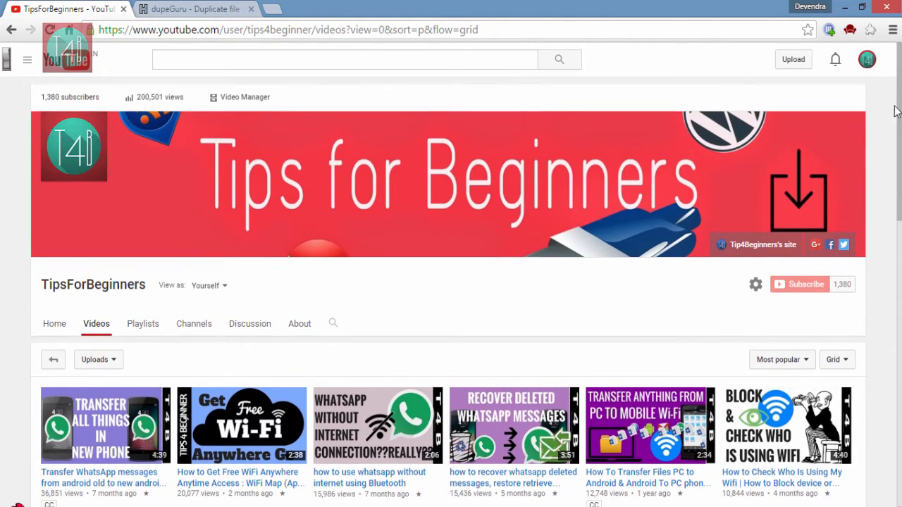
pyautogui.moveTo(208, 225)
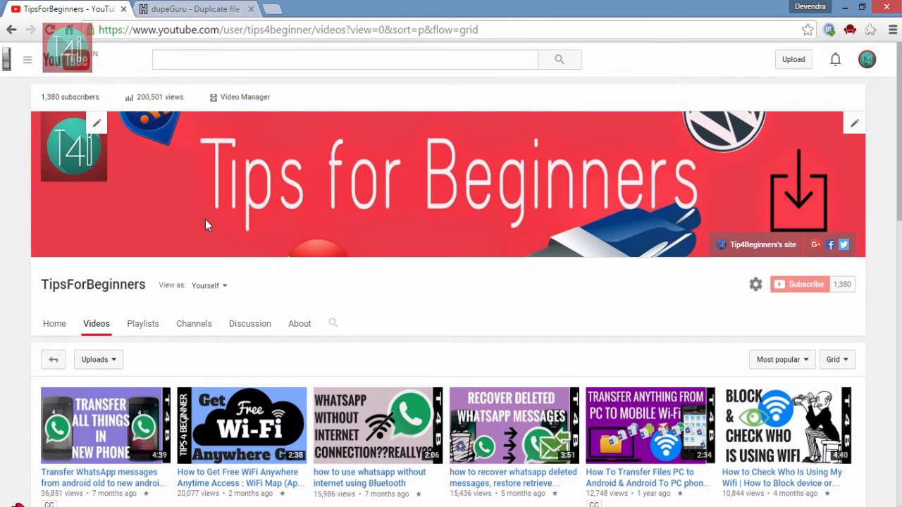
pyautogui.click(194, 8)
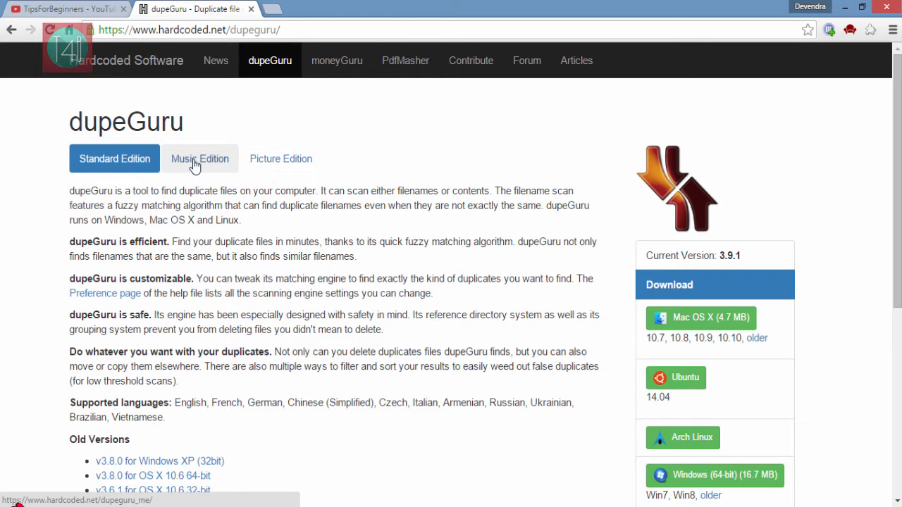
pyautogui.moveTo(218, 166)
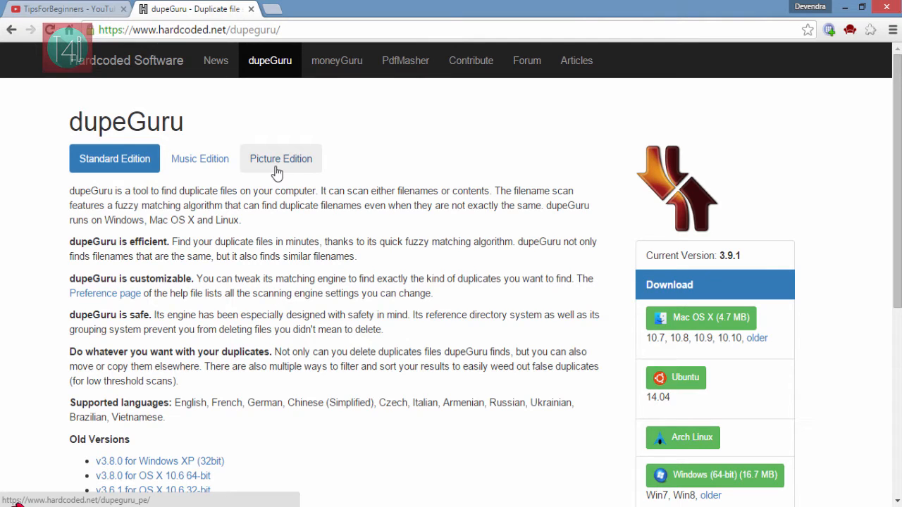
# Step: Download the Windows 64-bit dupeGuru 3.9.1 installer (dupeguru_win64_3.9.1.msi)
pyautogui.scroll(-3)
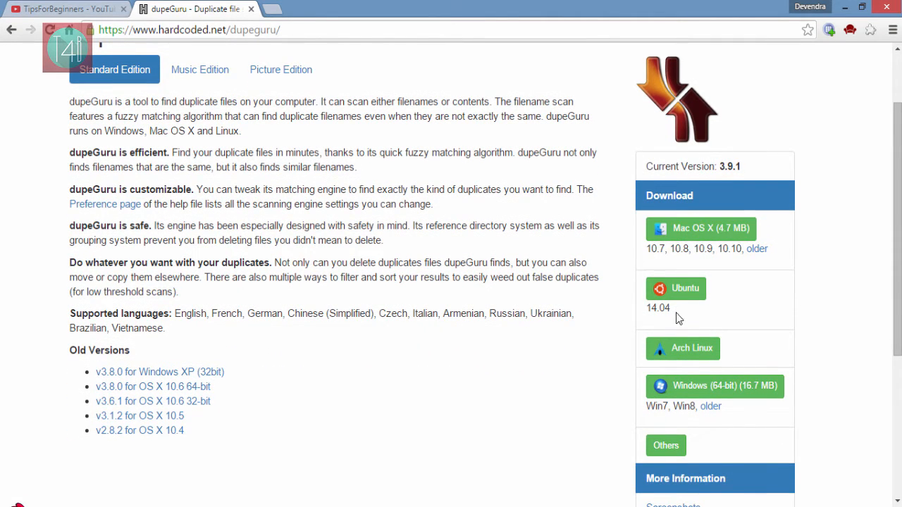
pyautogui.moveTo(747, 400)
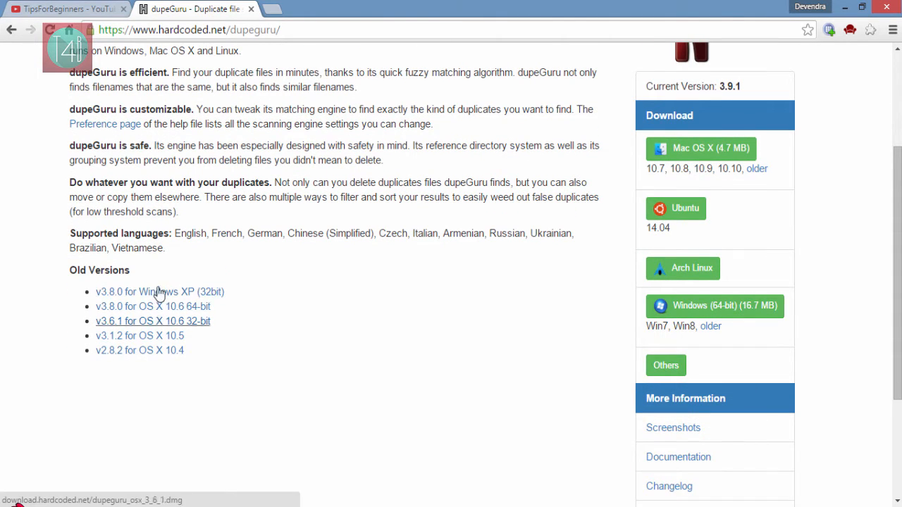
pyautogui.moveTo(345, 364)
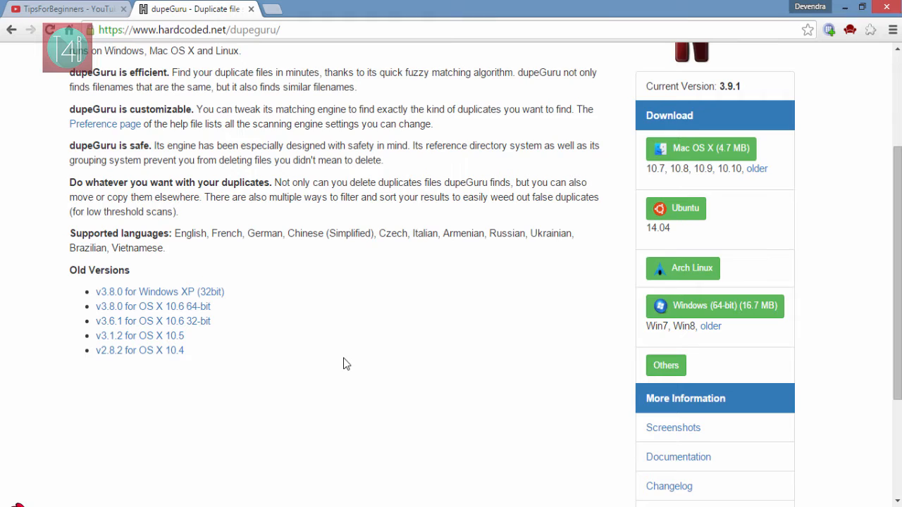
pyautogui.scroll(-3)
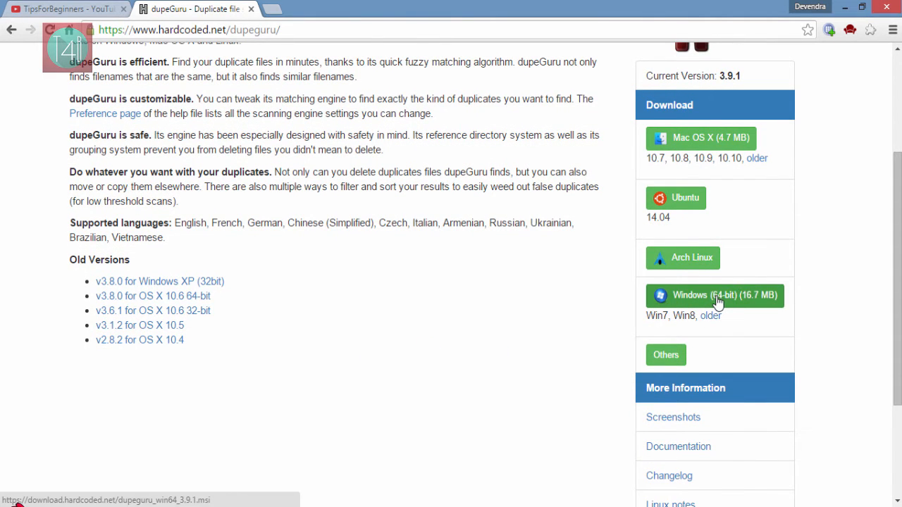
pyautogui.click(714, 295)
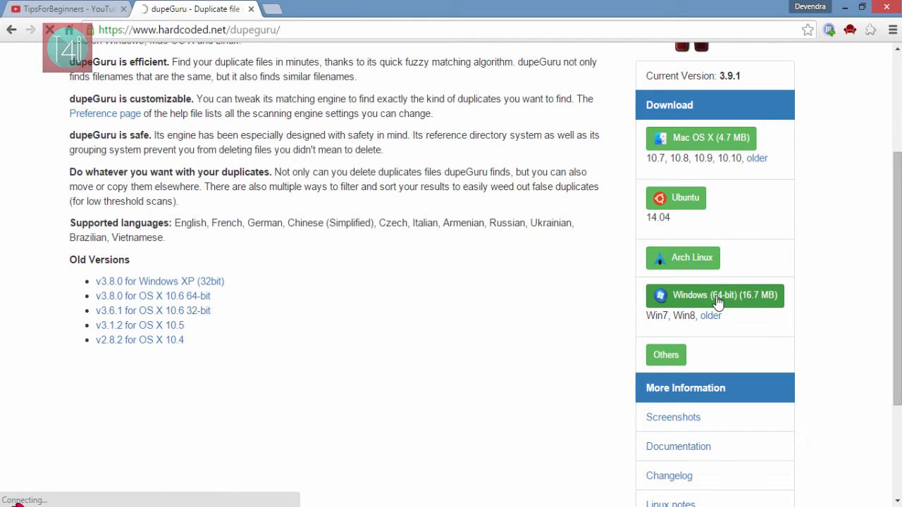
pyautogui.click(714, 295)
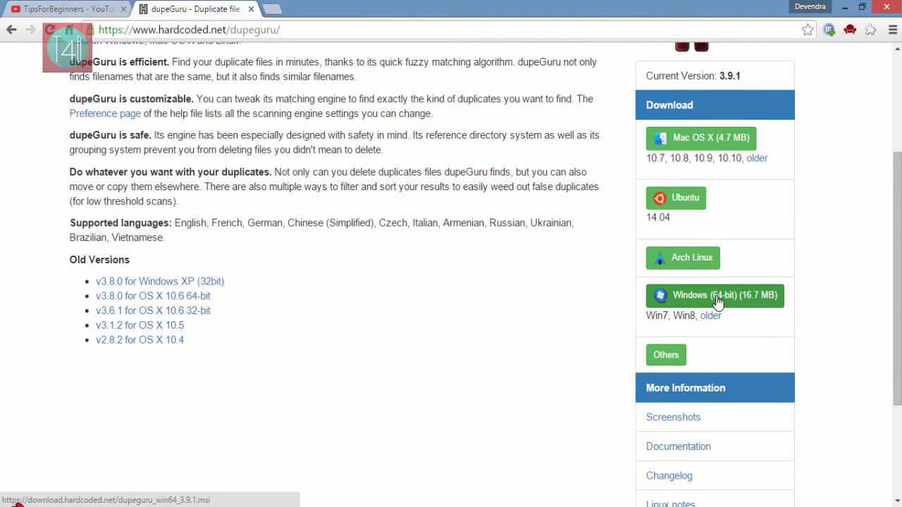
pyautogui.click(714, 296)
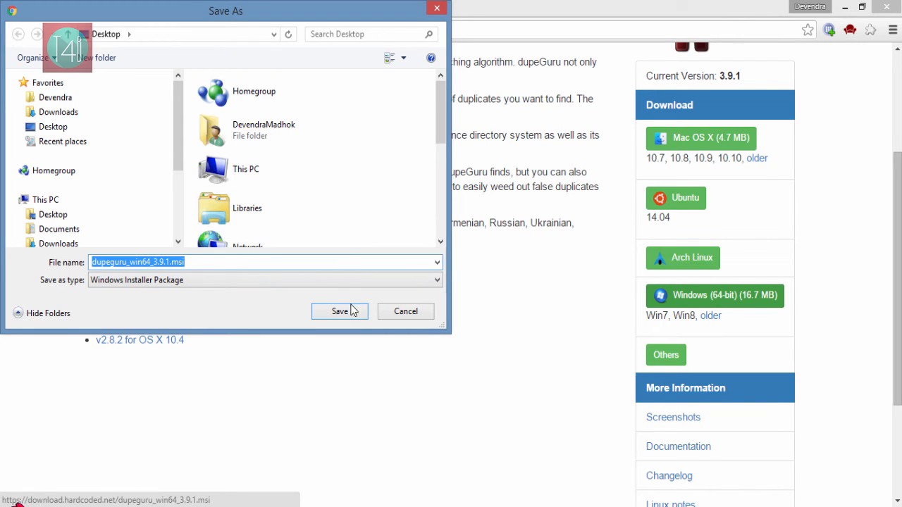
# Step: Save the installer to the Desktop, install dupeGuru and bring up the new shortcut's options
pyautogui.click(340, 312)
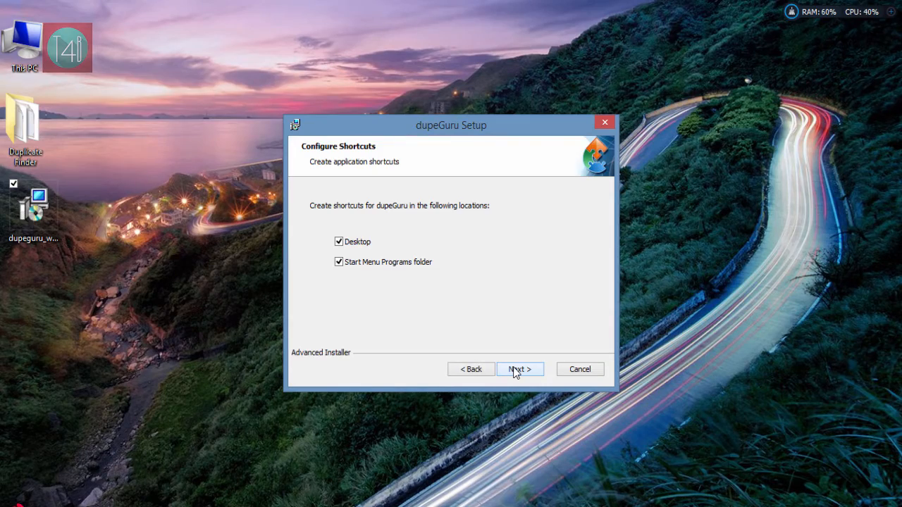
pyautogui.rightClick(106, 39)
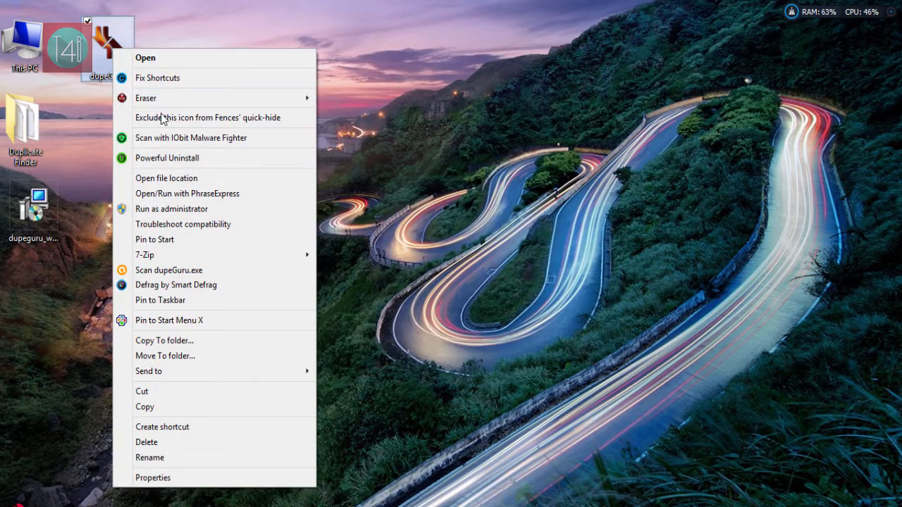
# Step: Launch dupeGuru and confirm its preferences with Scan Type kept at Contents
pyautogui.click(146, 57)
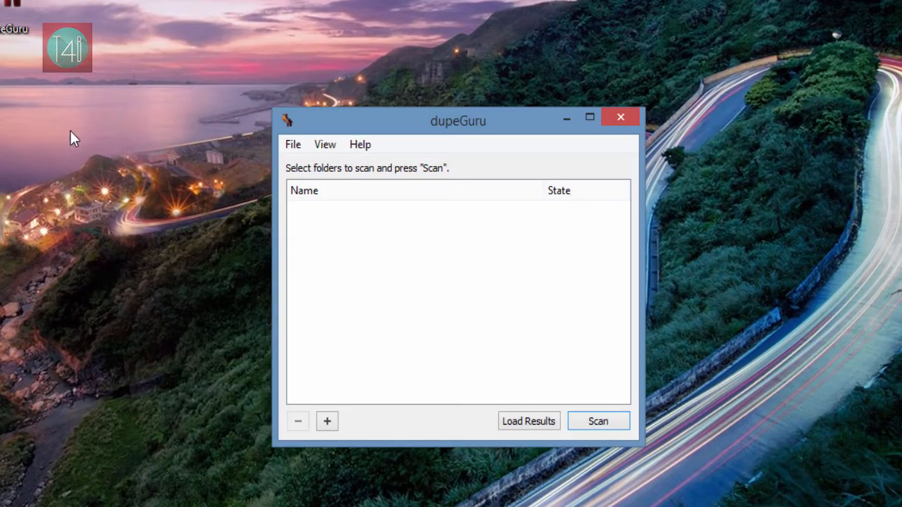
pyautogui.moveTo(292, 144)
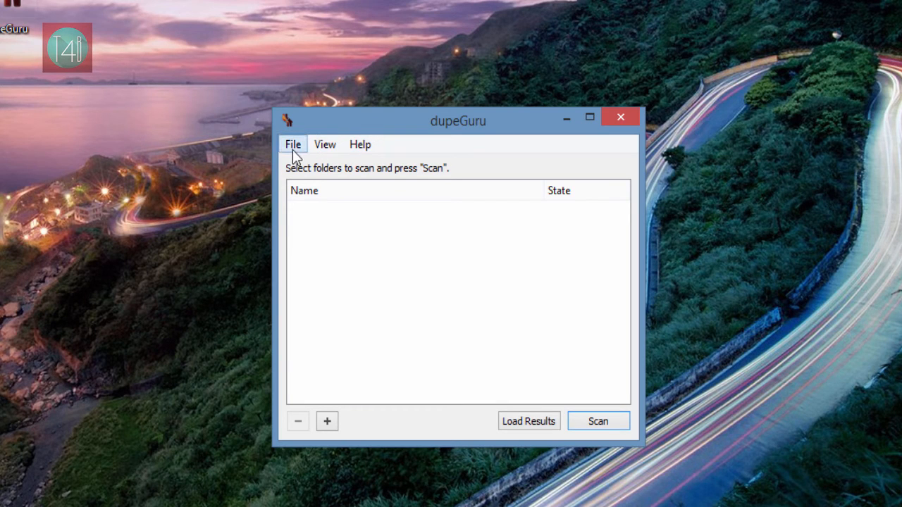
pyautogui.click(325, 145)
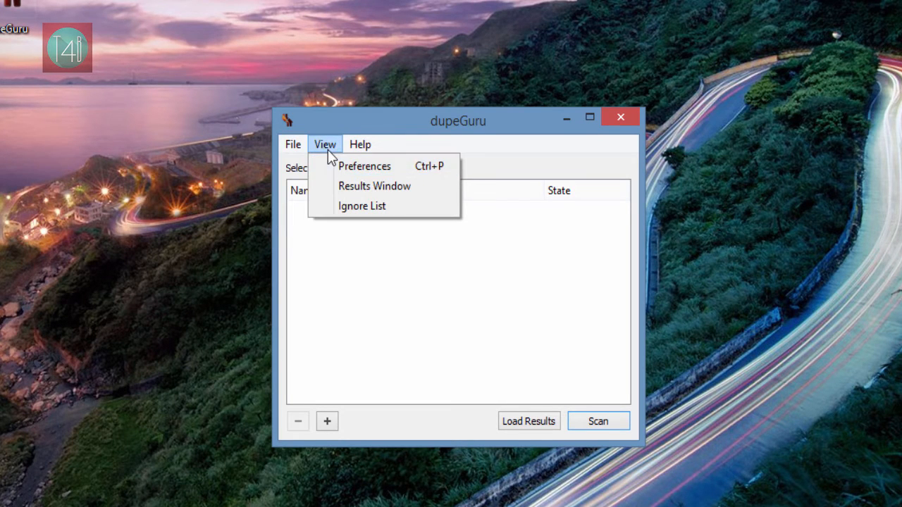
pyautogui.click(364, 166)
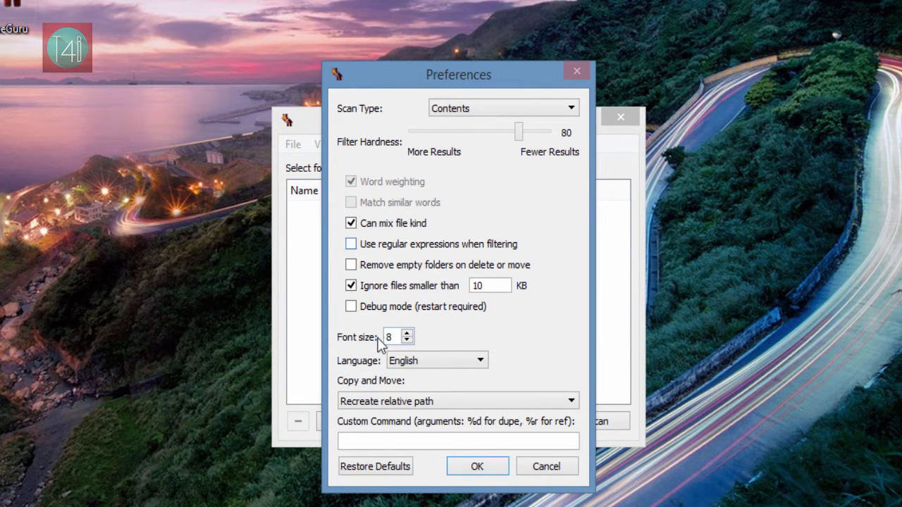
pyautogui.moveTo(414, 254)
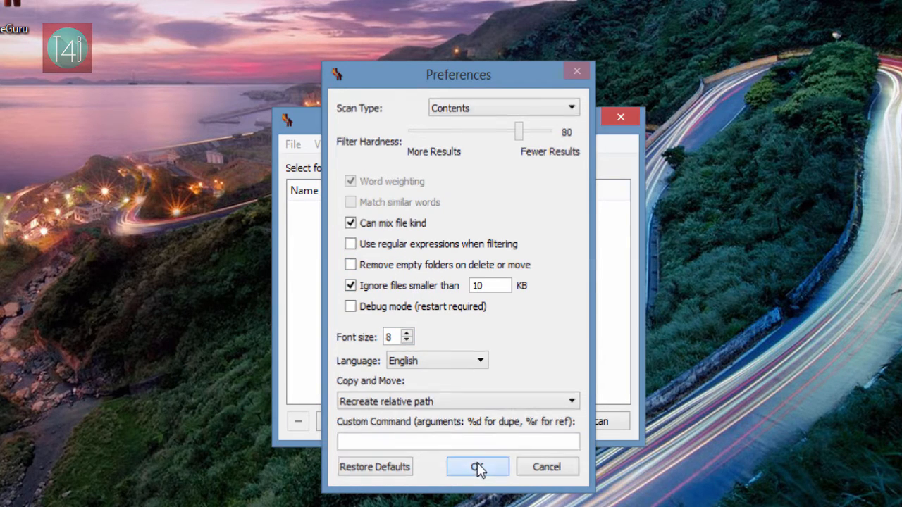
pyautogui.click(477, 466)
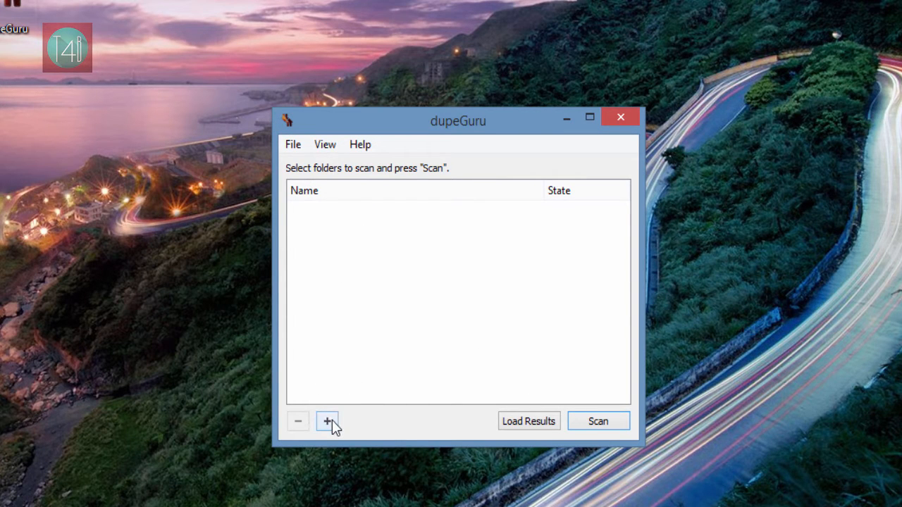
# Step: Add the Desktop's Duplicate Finder folder to the scan list with Normal state
pyautogui.click(326, 421)
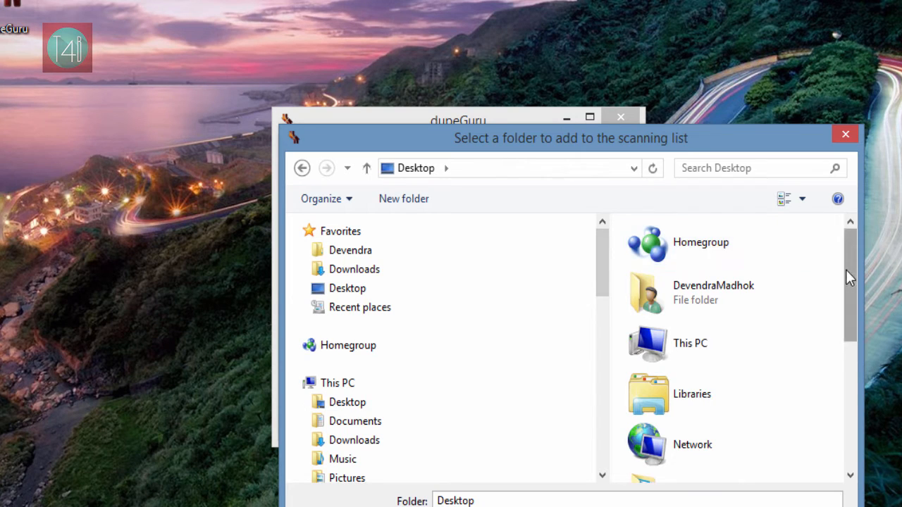
pyautogui.scroll(-3)
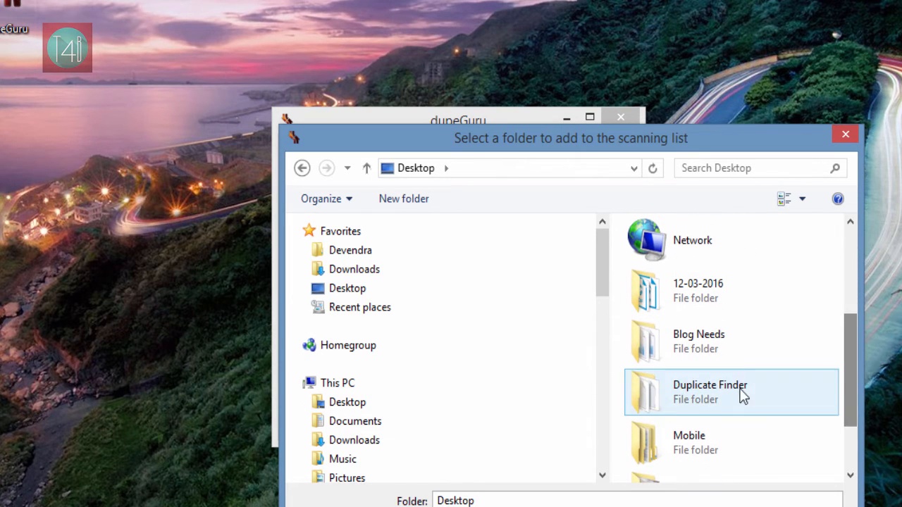
pyautogui.click(710, 391)
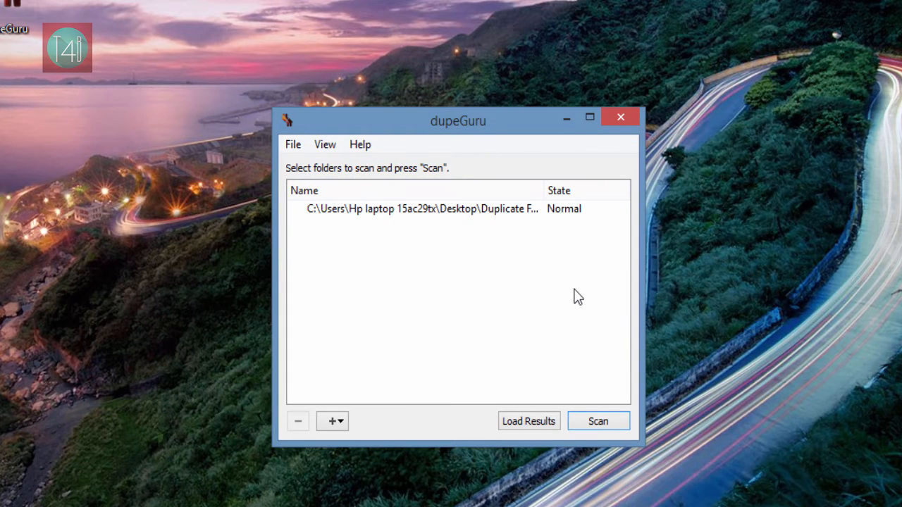
pyautogui.moveTo(568, 421)
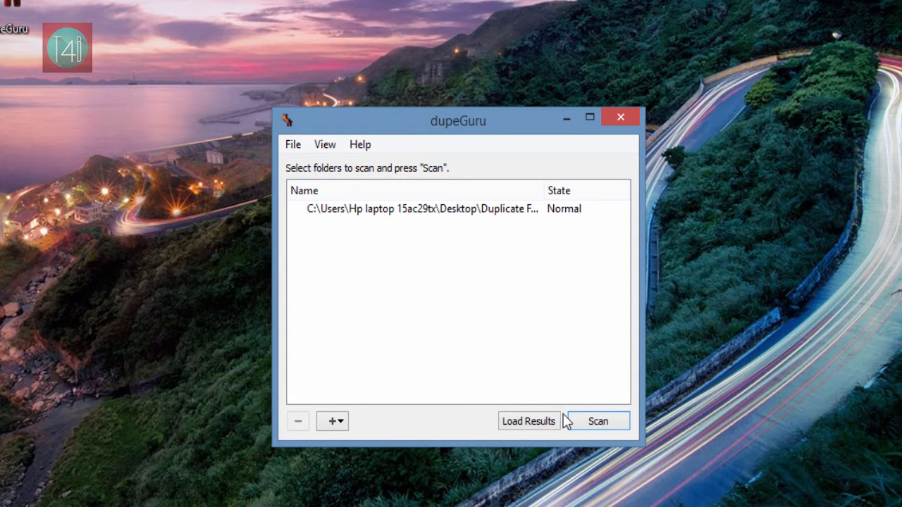
# Step: Scan the folder and mark all four duplicate copies via Mark All
pyautogui.click(597, 421)
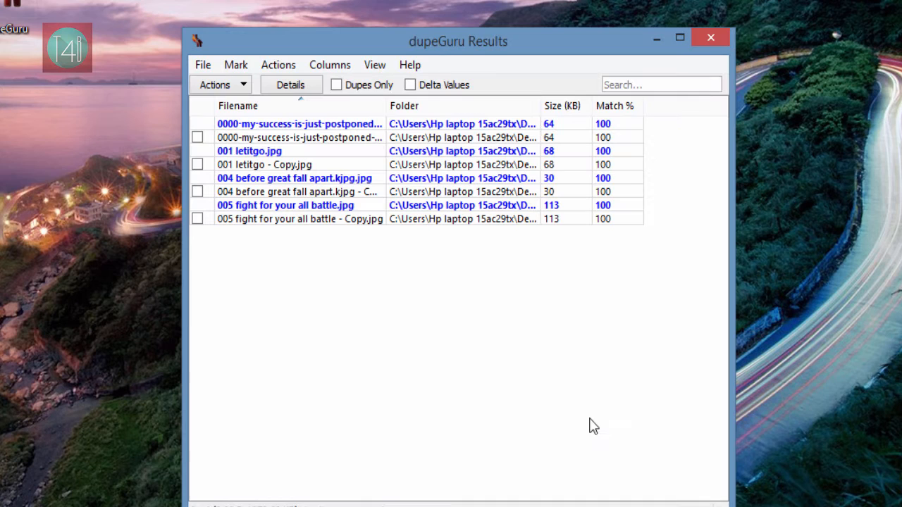
pyautogui.moveTo(304, 167)
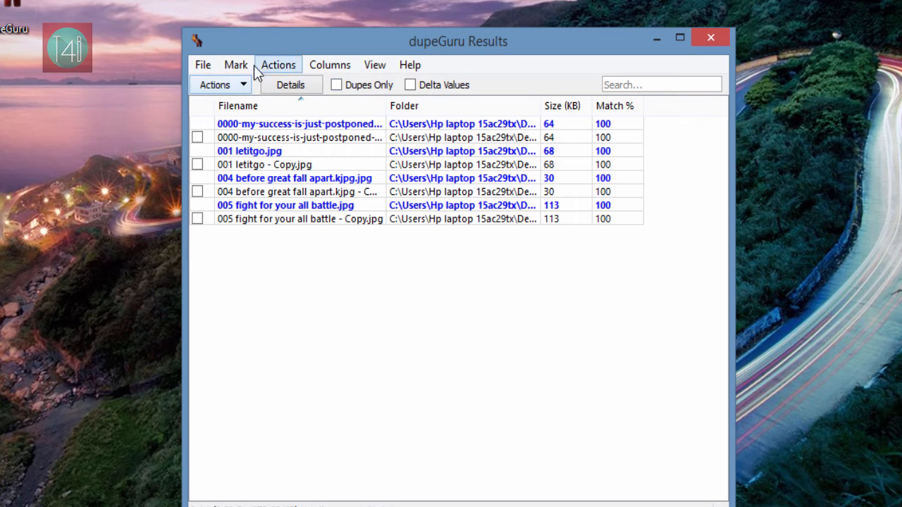
pyautogui.click(235, 64)
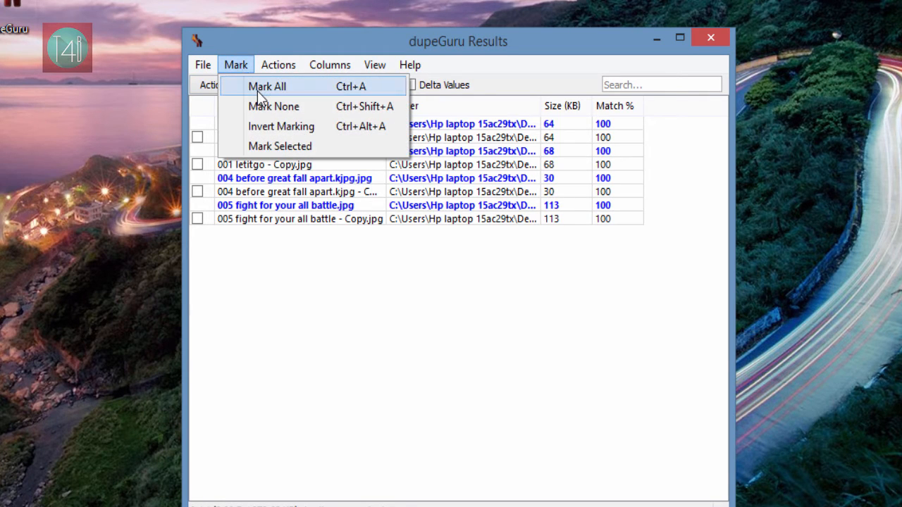
pyautogui.moveTo(286, 95)
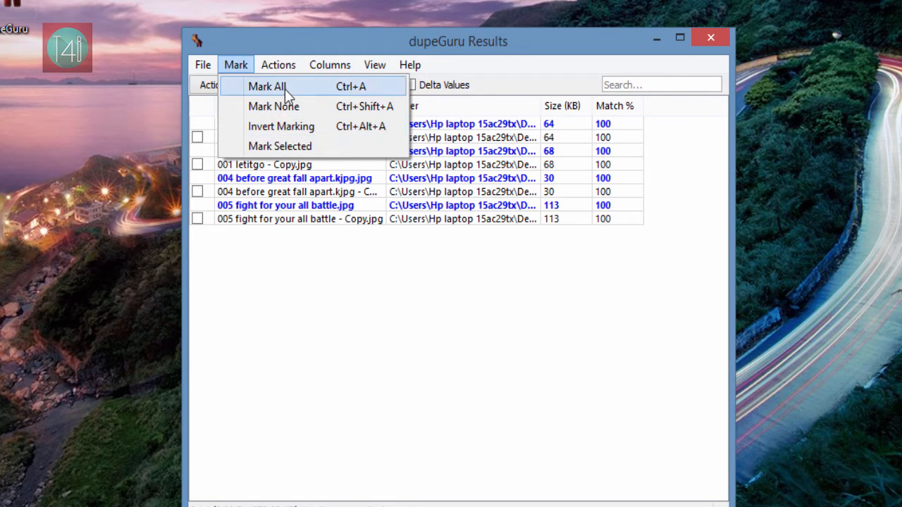
pyautogui.click(267, 86)
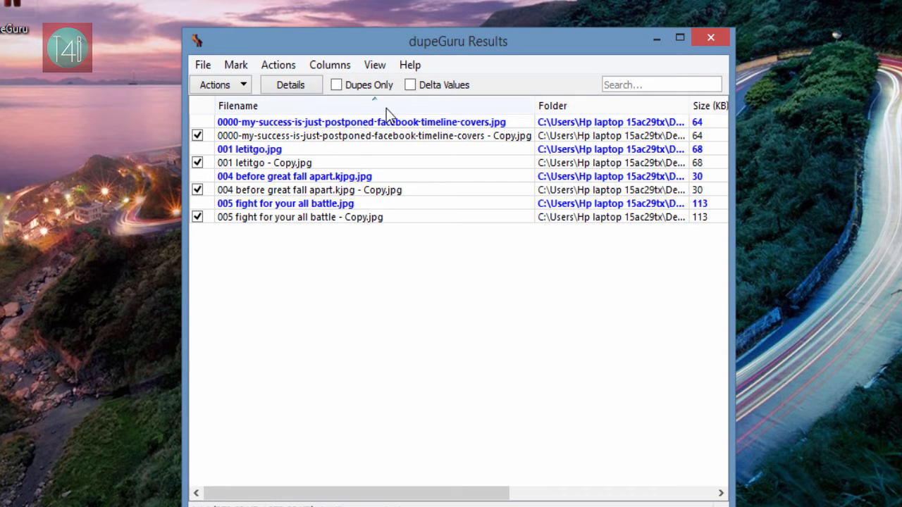
# Step: Send the four marked copies to the Recycle Bin and dismiss the success message
pyautogui.click(215, 84)
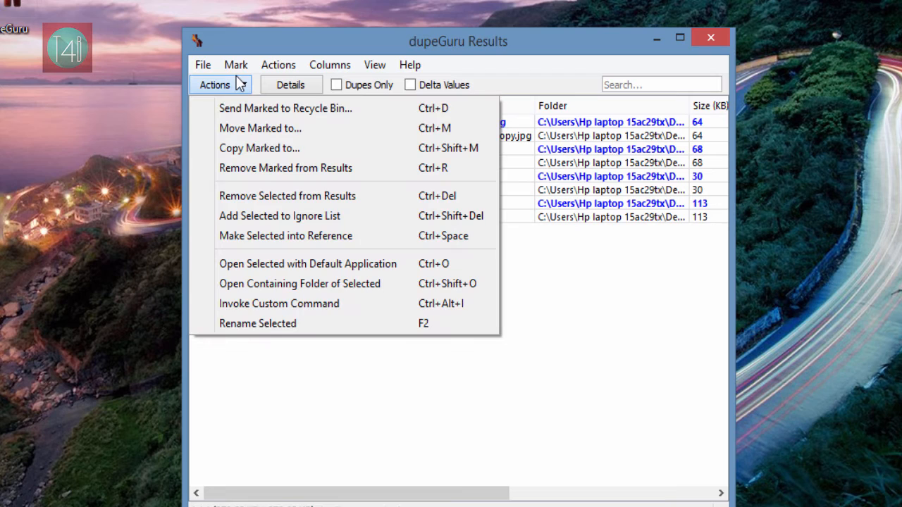
pyautogui.moveTo(259, 148)
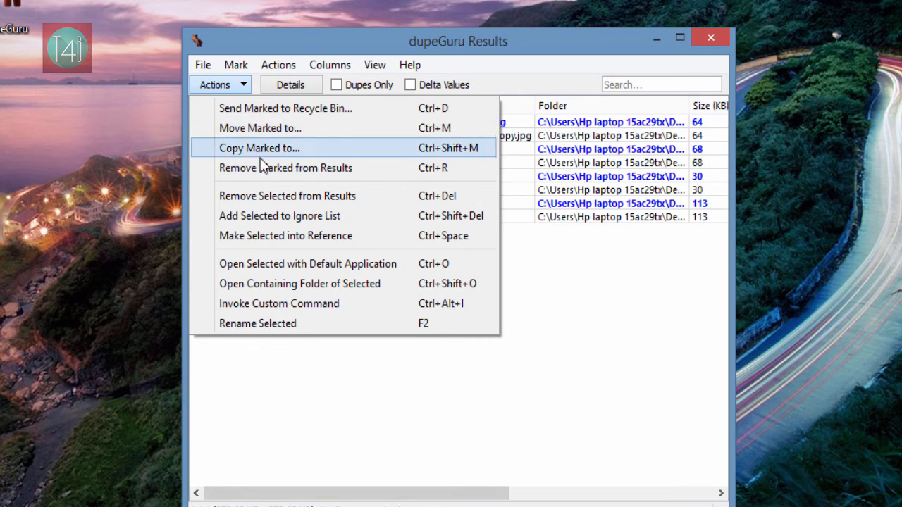
pyautogui.moveTo(285, 168)
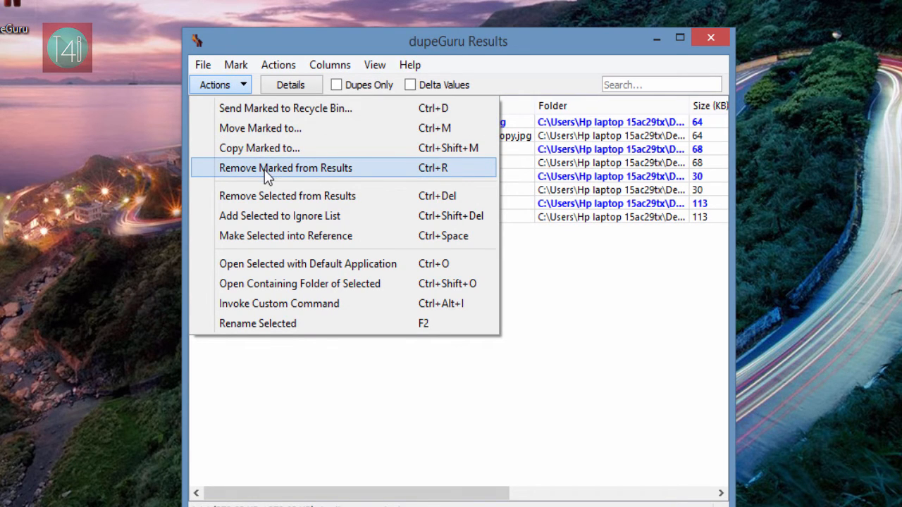
pyautogui.moveTo(268, 196)
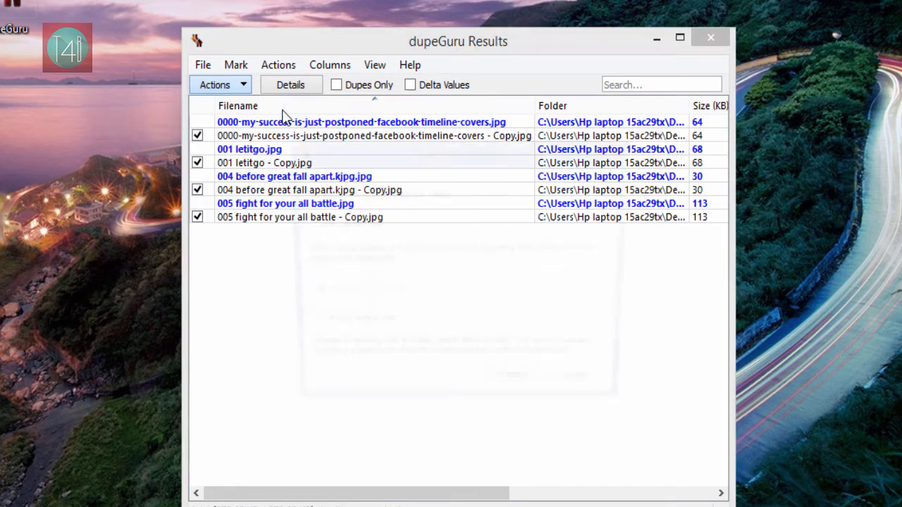
pyautogui.click(219, 85)
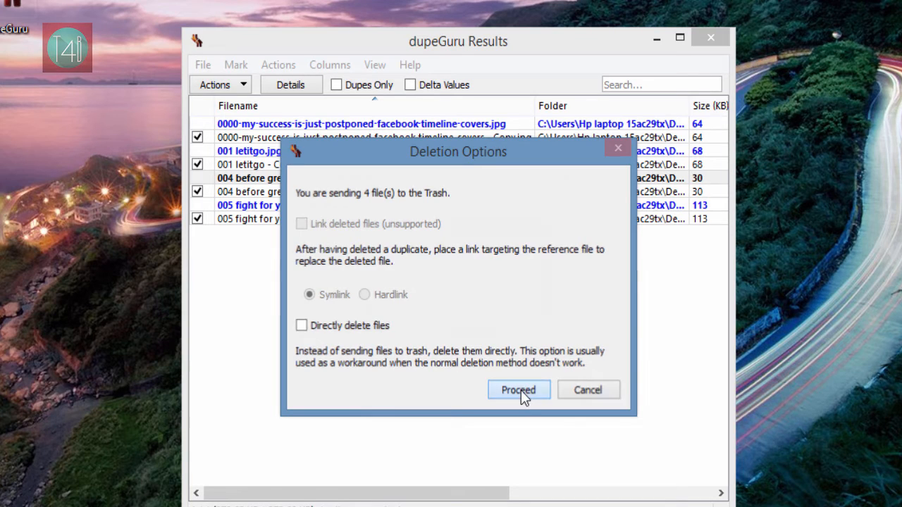
pyautogui.click(518, 390)
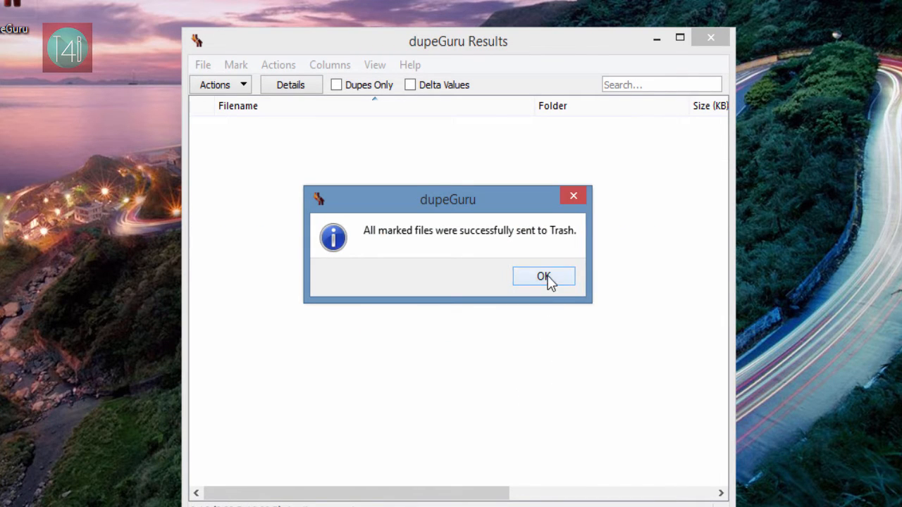
pyautogui.click(544, 276)
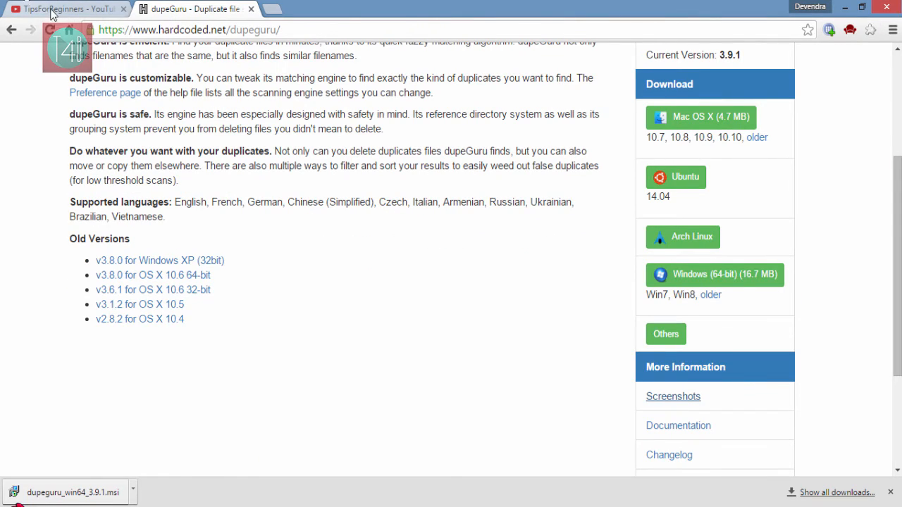
# Step: Return from the dupeGuru page to the TipsForBeginners YouTube channel tab
pyautogui.scroll(3)
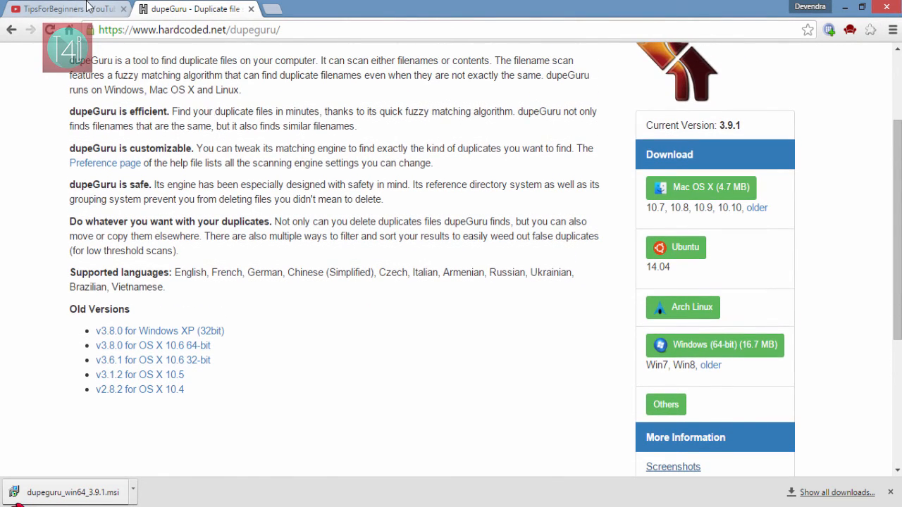
pyautogui.click(60, 8)
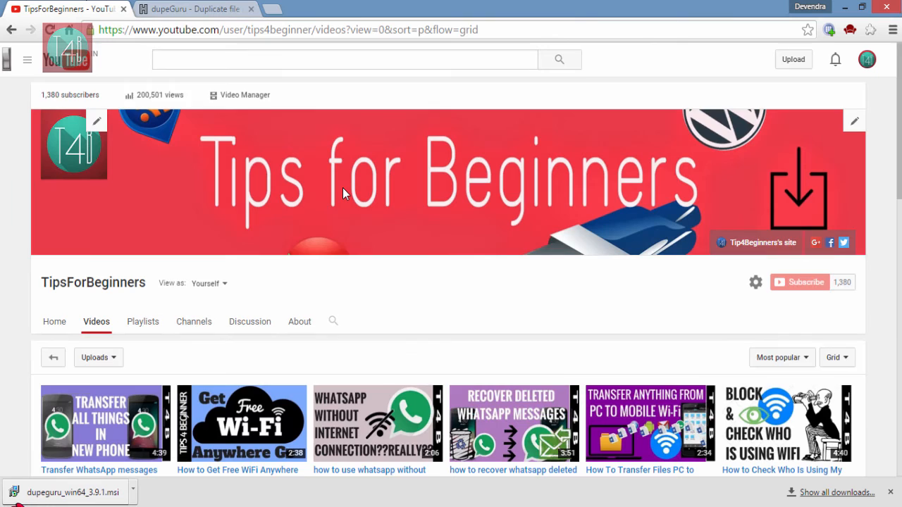